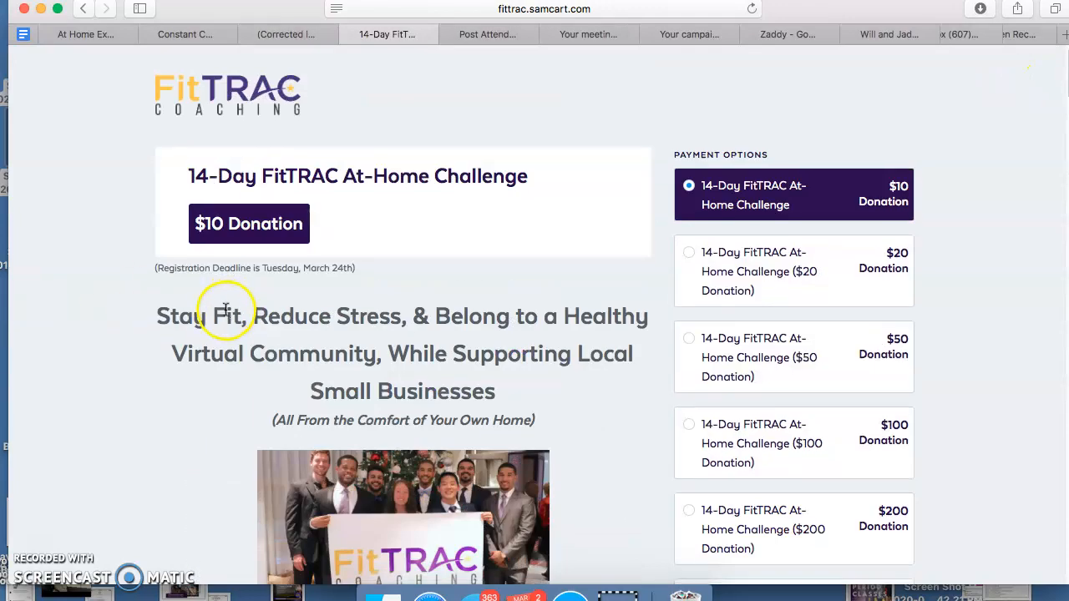
# Scroll through the FitTRAC checkout page to the 'Here Are Some Reviews...' testimonials section
pyautogui.scroll(-3)
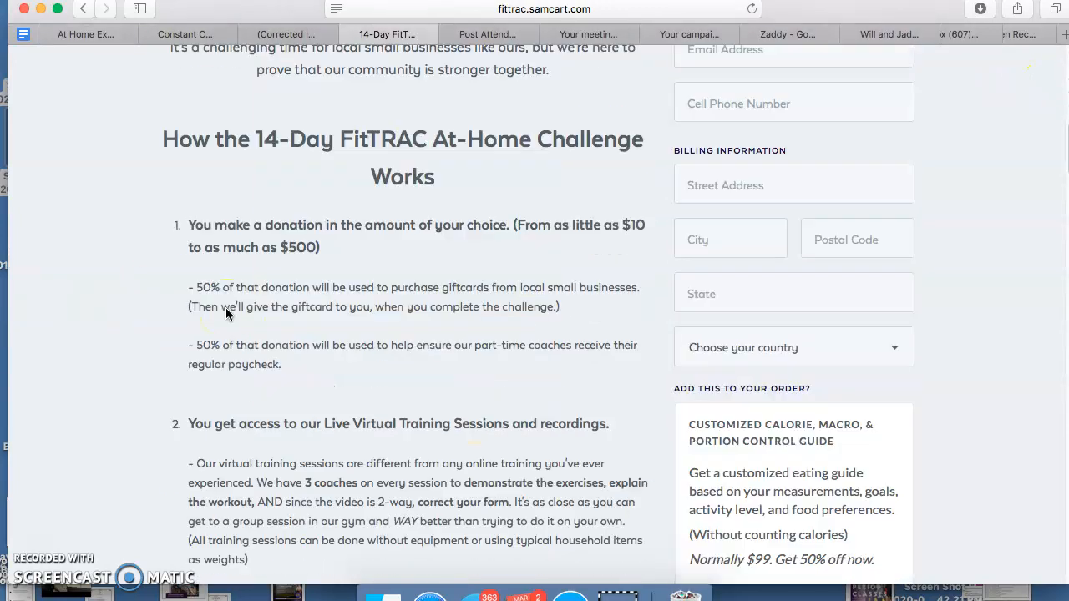
pyautogui.scroll(-3)
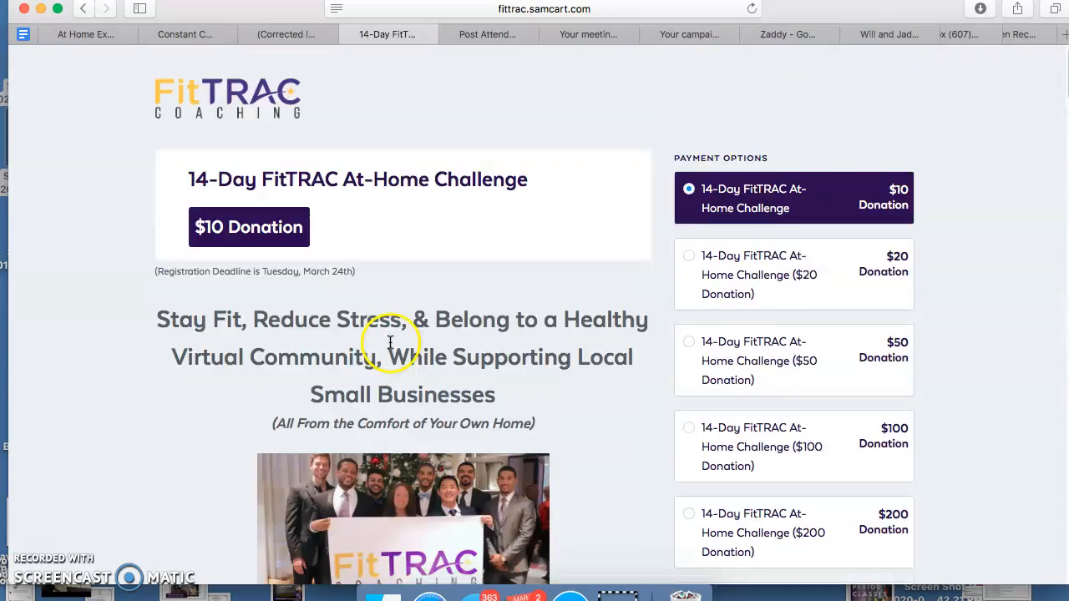
pyautogui.moveTo(446, 541)
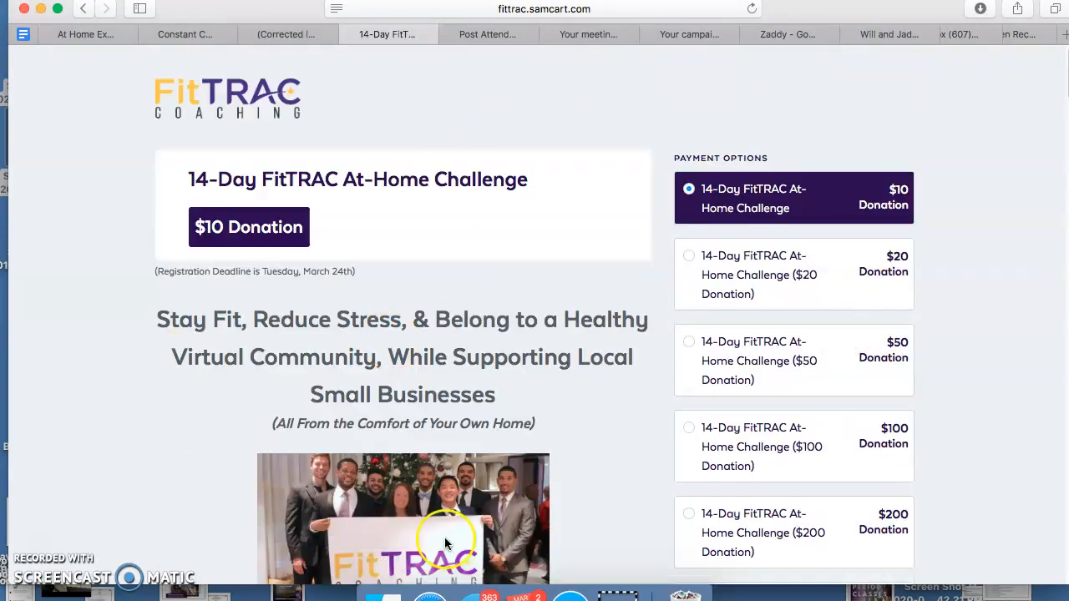
pyautogui.scroll(-3)
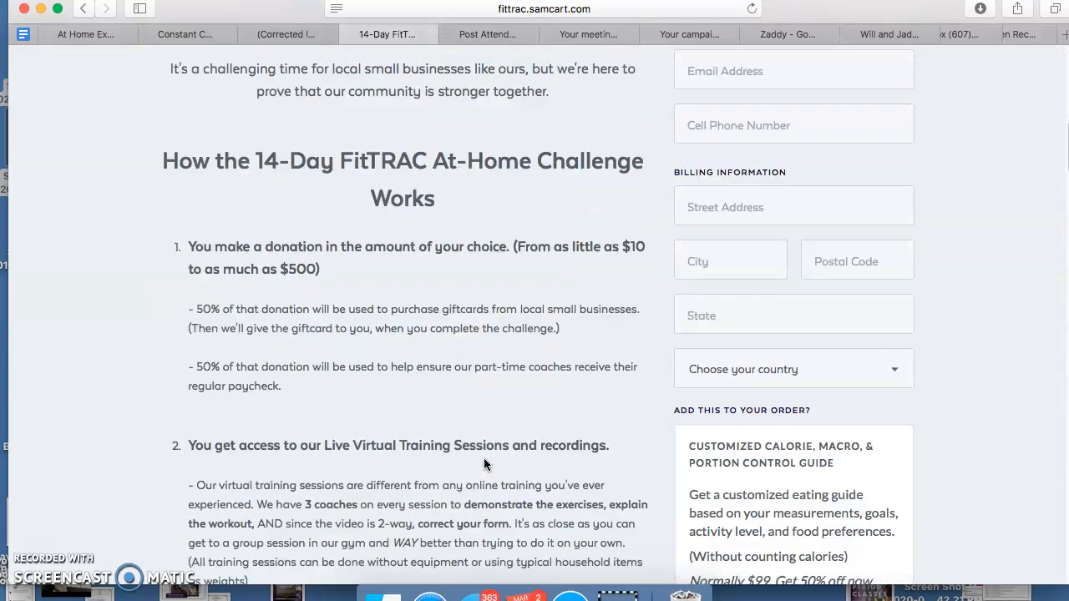
pyautogui.scroll(-3)
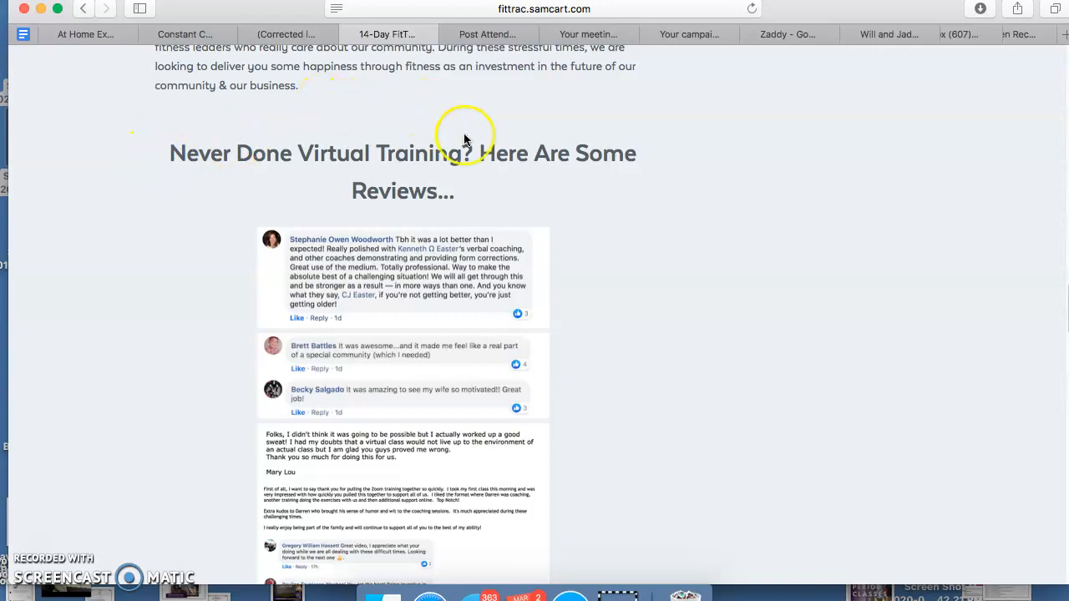
pyautogui.scroll(-3)
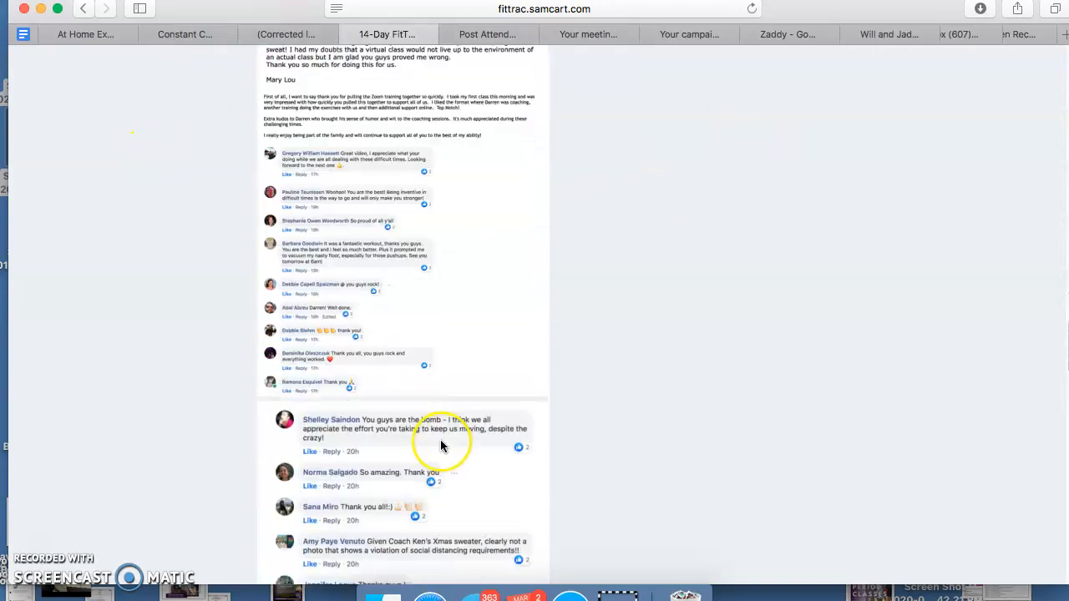
pyautogui.scroll(-3)
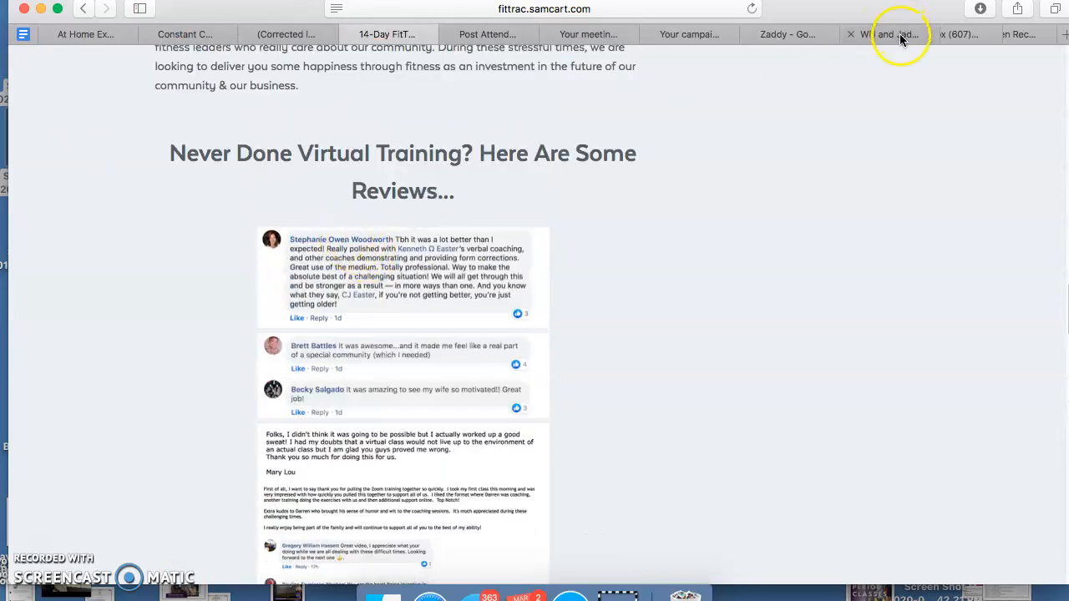
pyautogui.moveTo(959, 34)
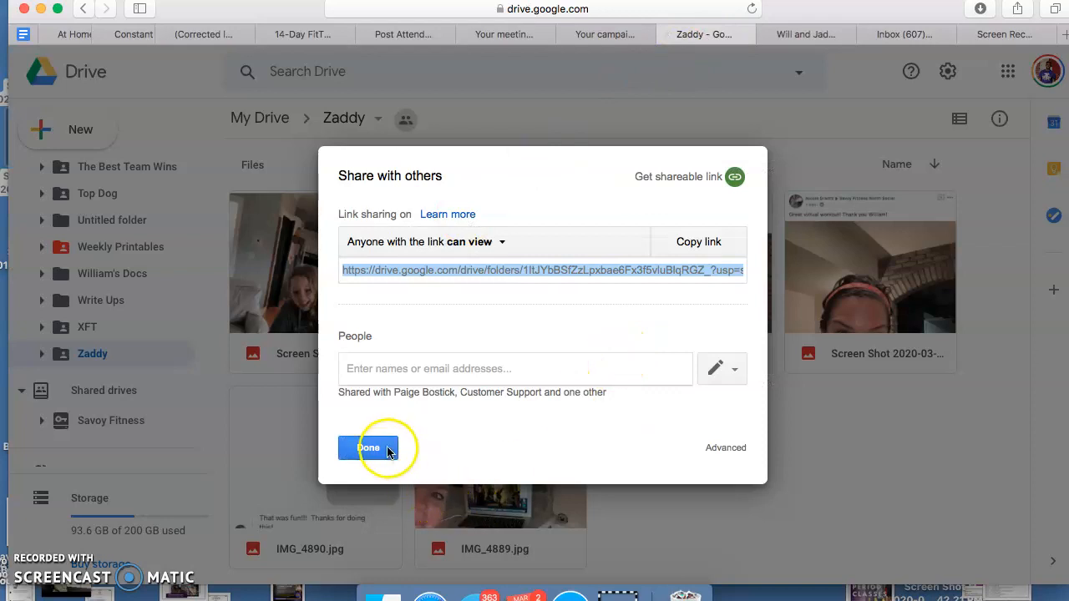
# Close the Zaddy folder's sharing dialog, leaving view access for anyone with the link
pyautogui.click(368, 448)
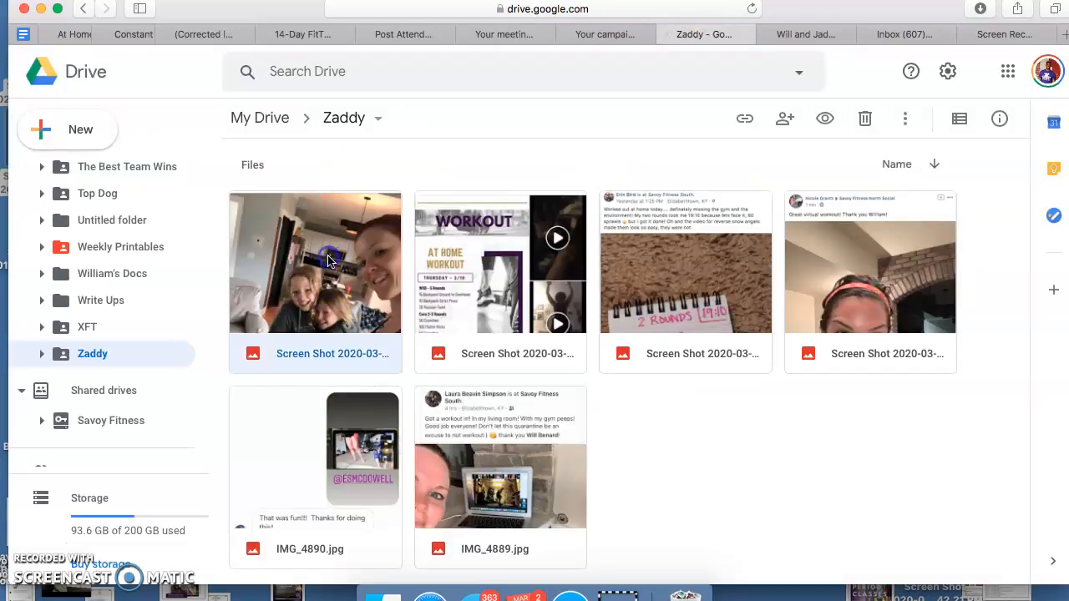
pyautogui.doubleClick(315, 262)
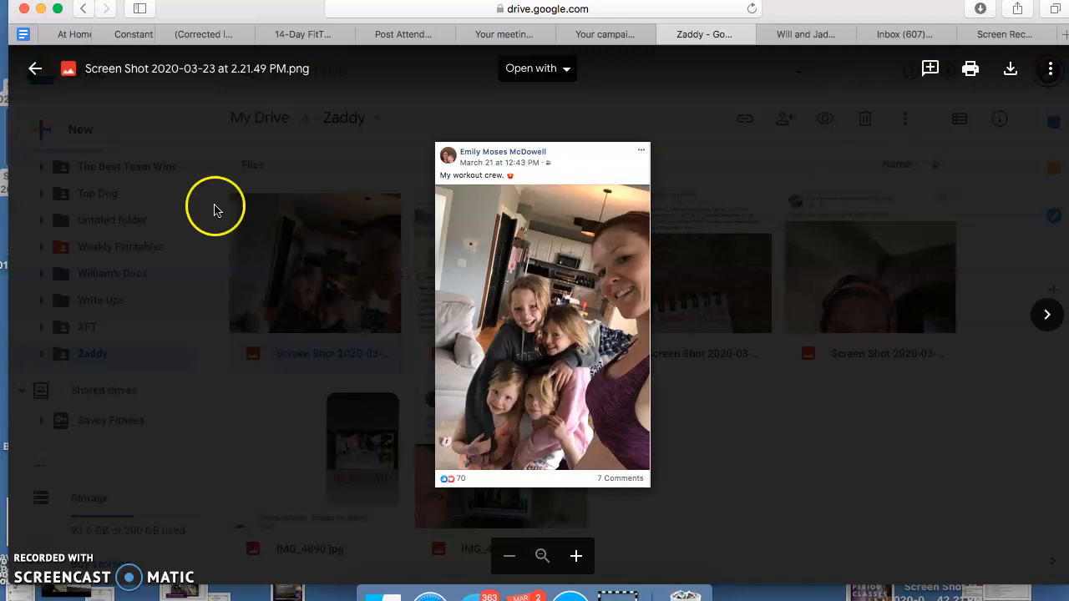
pyautogui.click(35, 69)
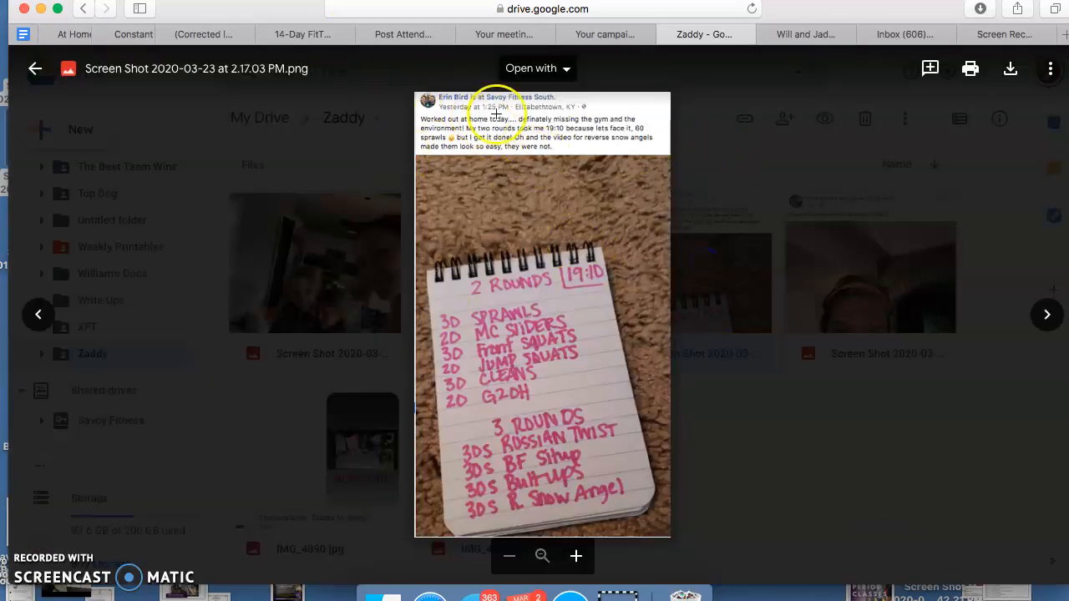
pyautogui.moveTo(547, 117)
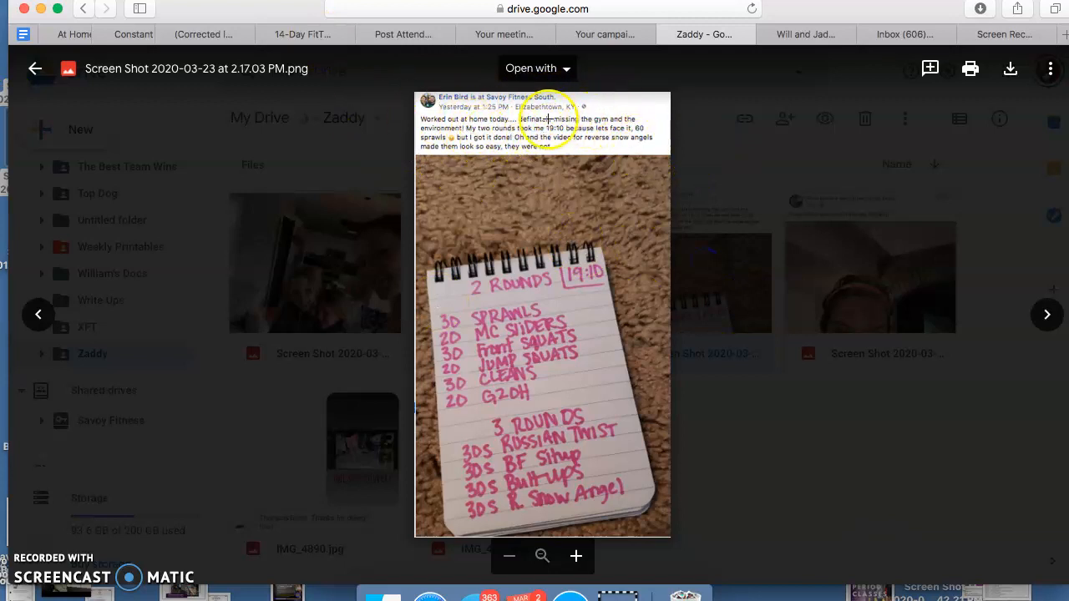
pyautogui.moveTo(35, 69)
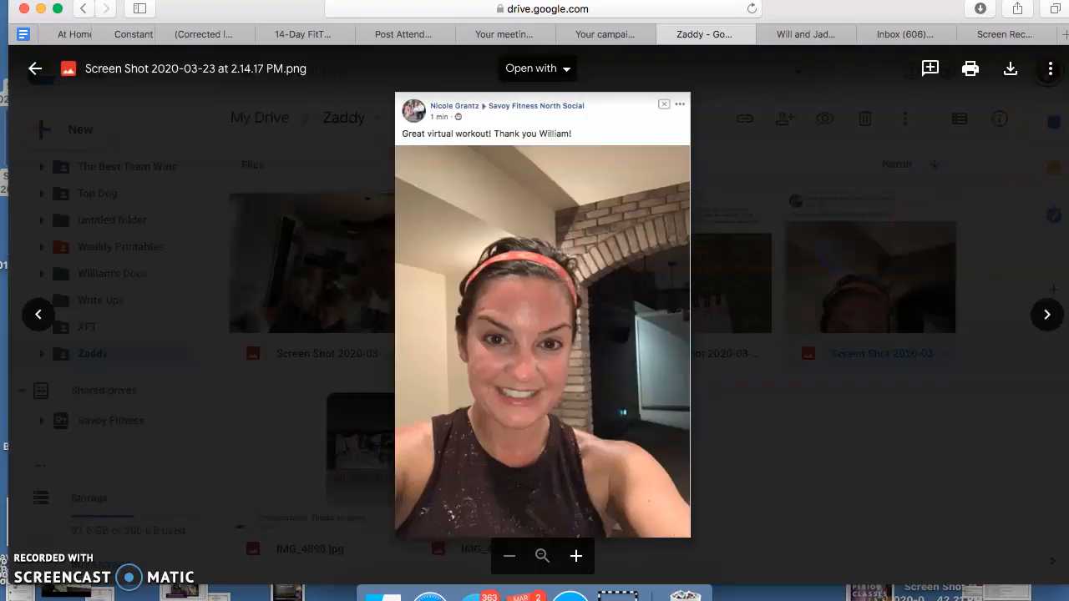
pyautogui.moveTo(429, 593)
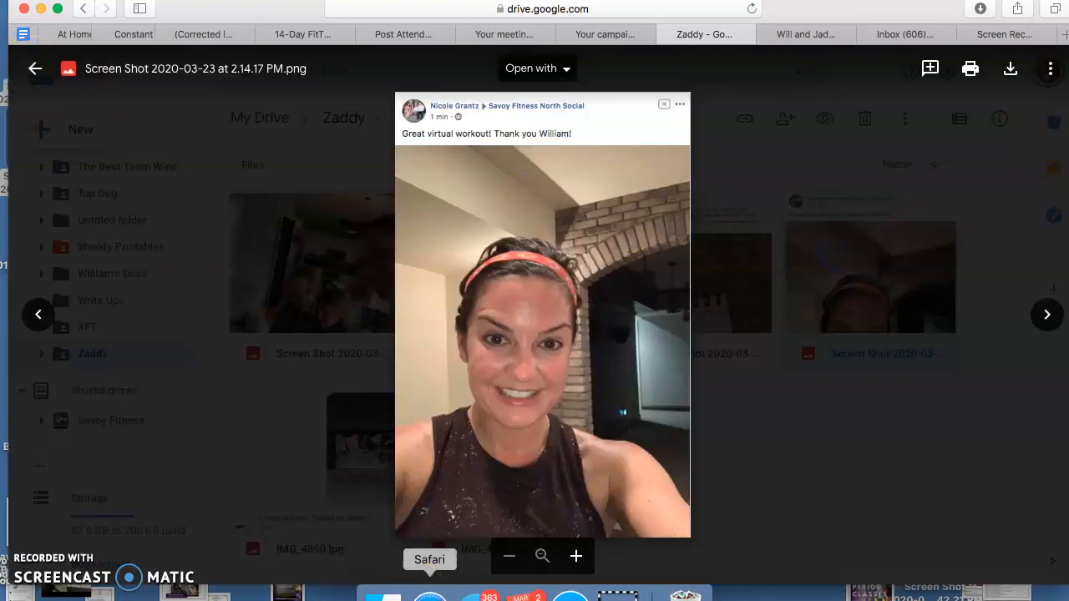
pyautogui.moveTo(882, 342)
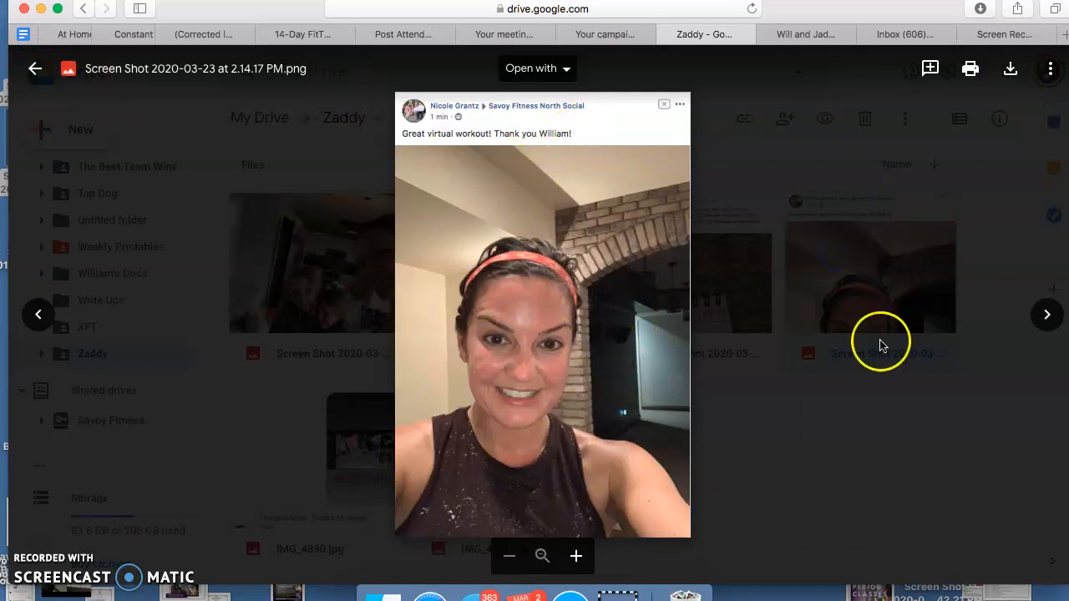
pyautogui.moveTo(262, 309)
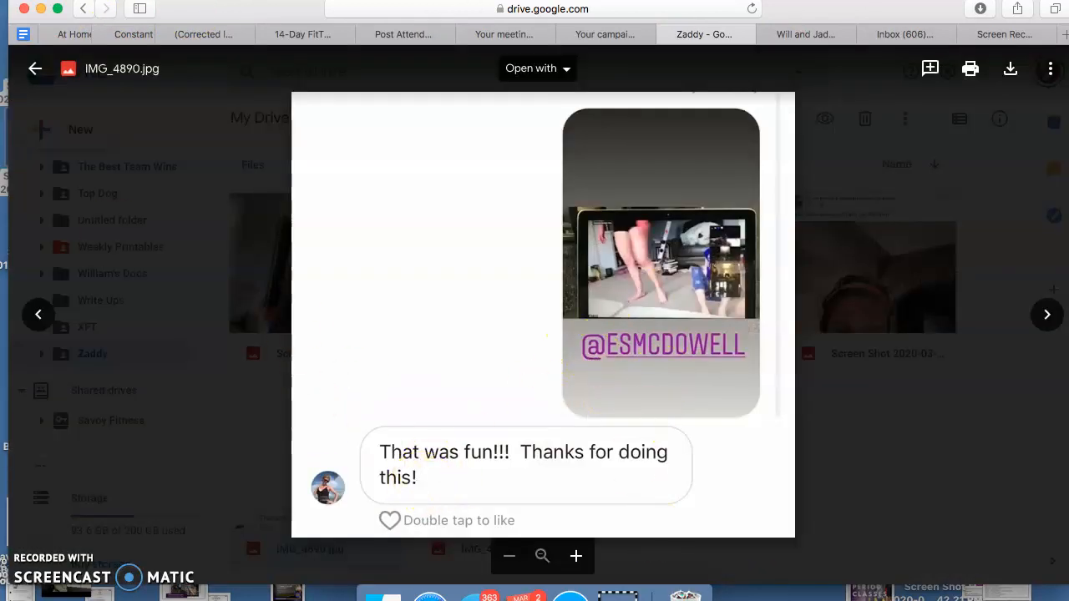
pyautogui.click(37, 315)
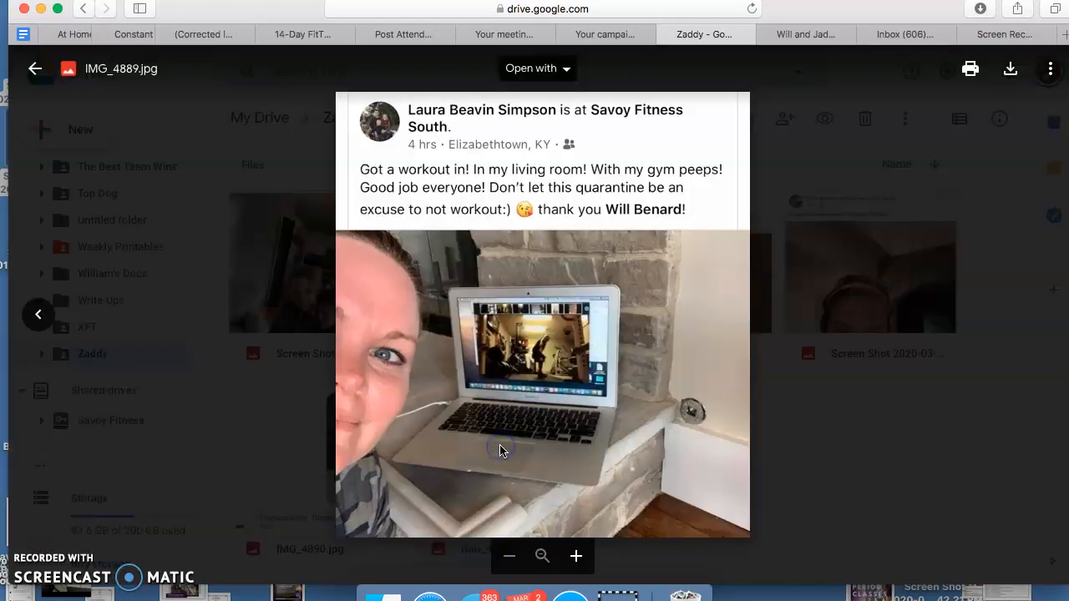
pyautogui.moveTo(35, 68)
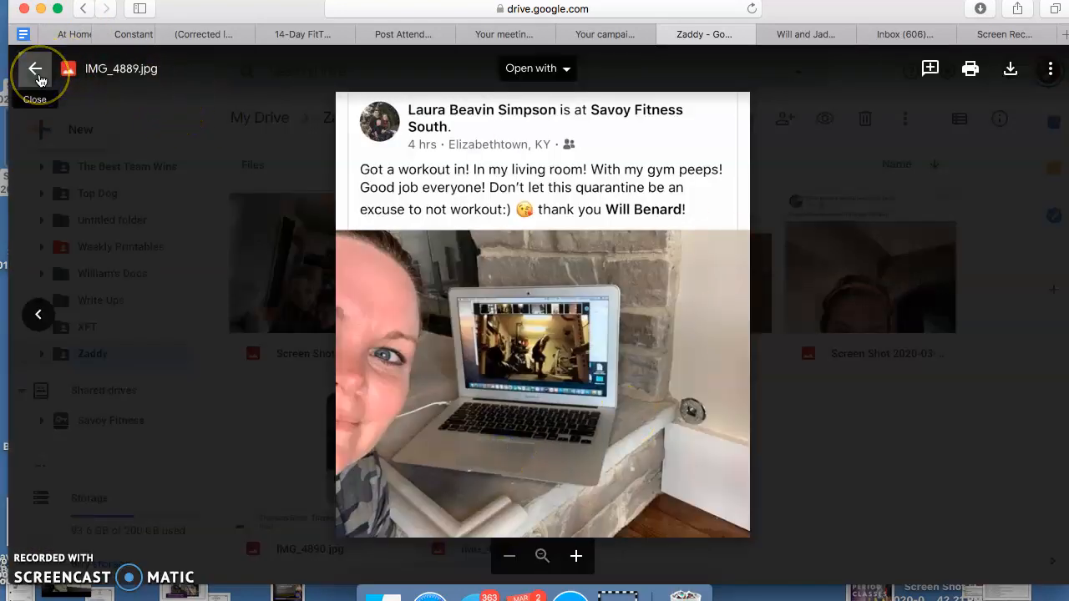
pyautogui.click(35, 68)
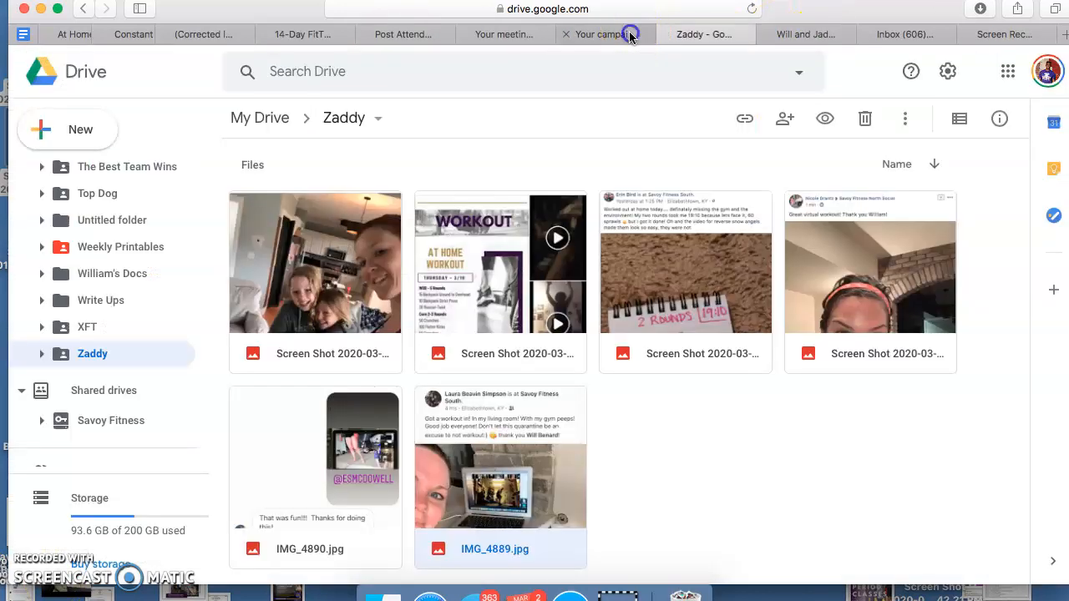
# Return to the FitTRAC landing page, scroll the Facebook reviews, then go to Gmail
pyautogui.click(502, 34)
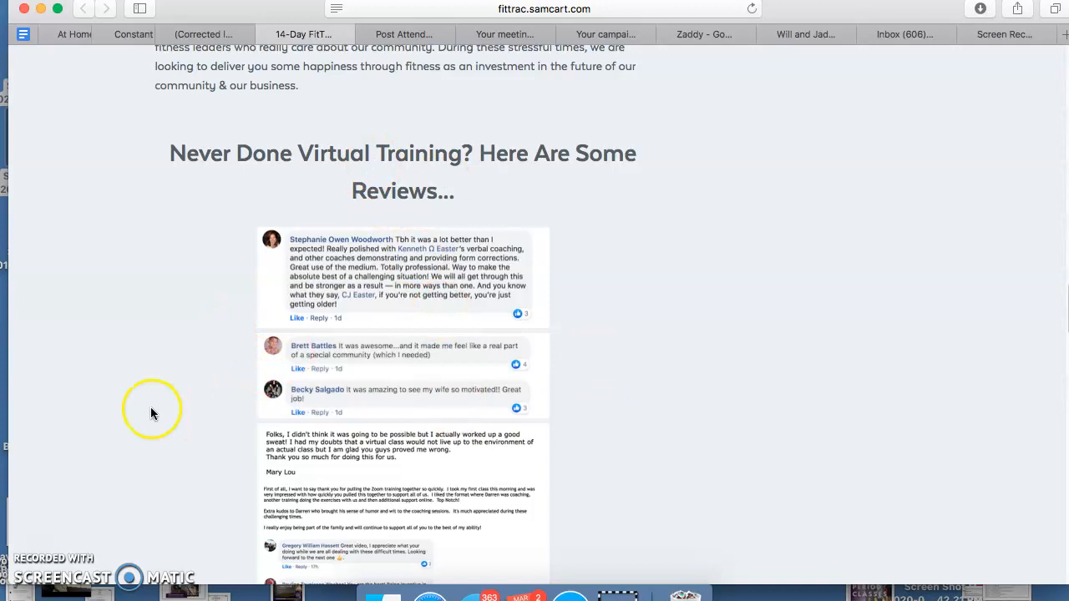
pyautogui.moveTo(490, 351)
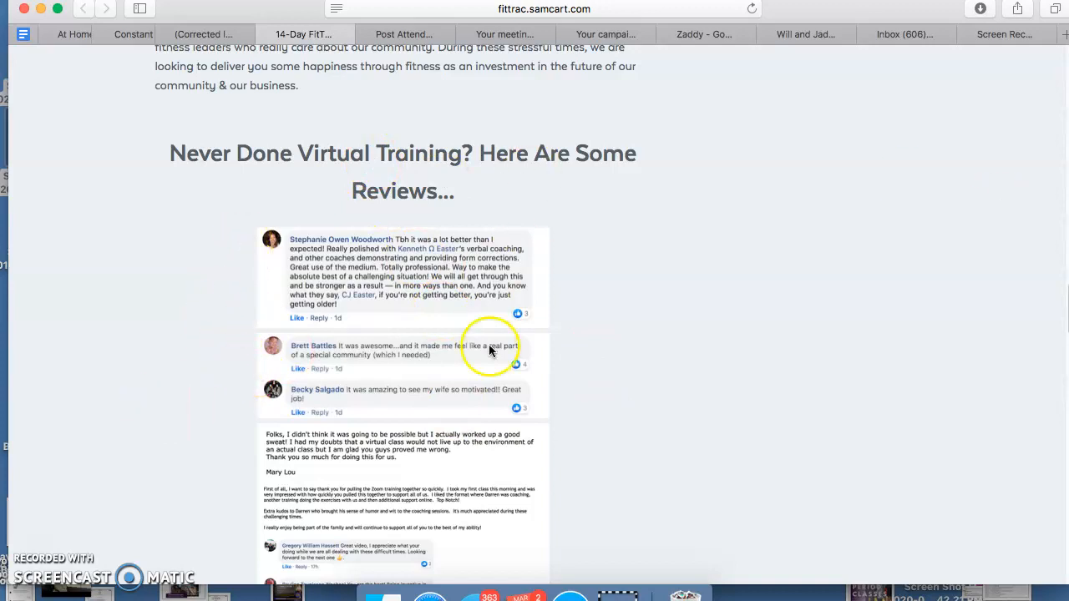
pyautogui.scroll(-3)
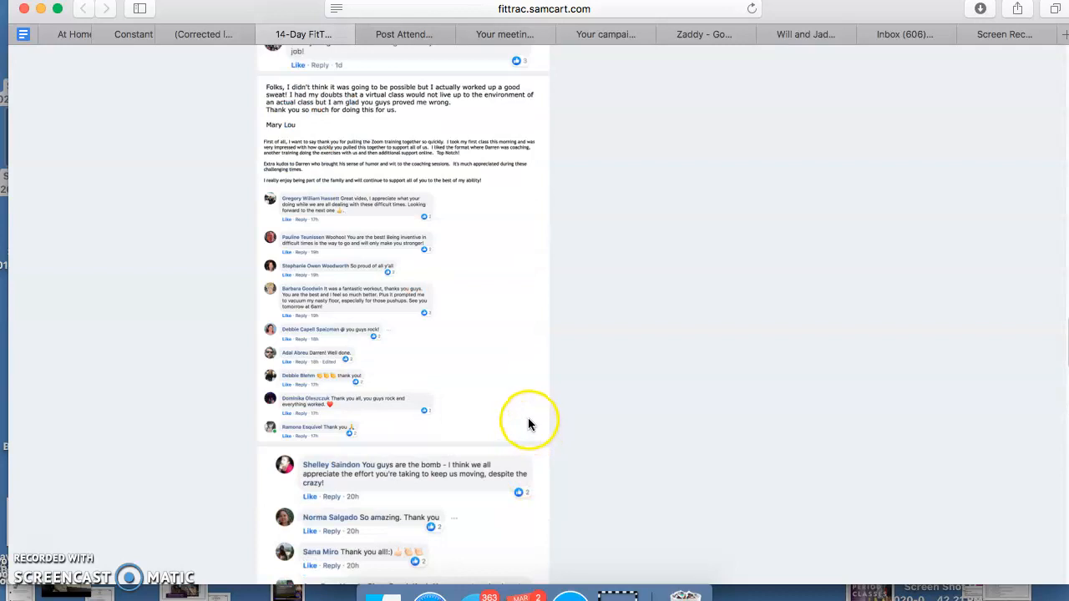
pyautogui.moveTo(534, 413)
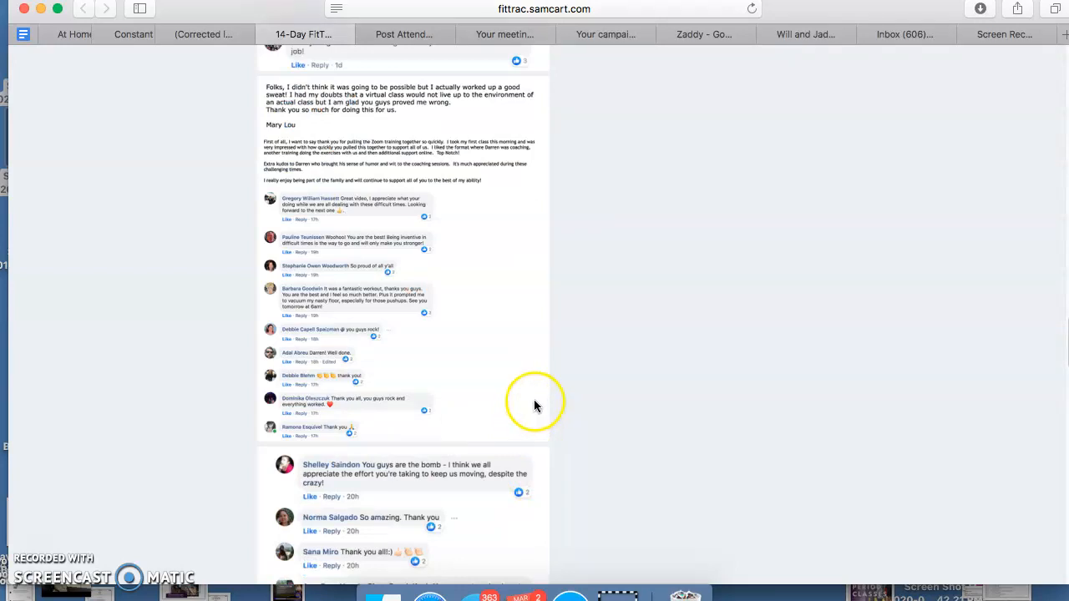
pyautogui.moveTo(537, 401)
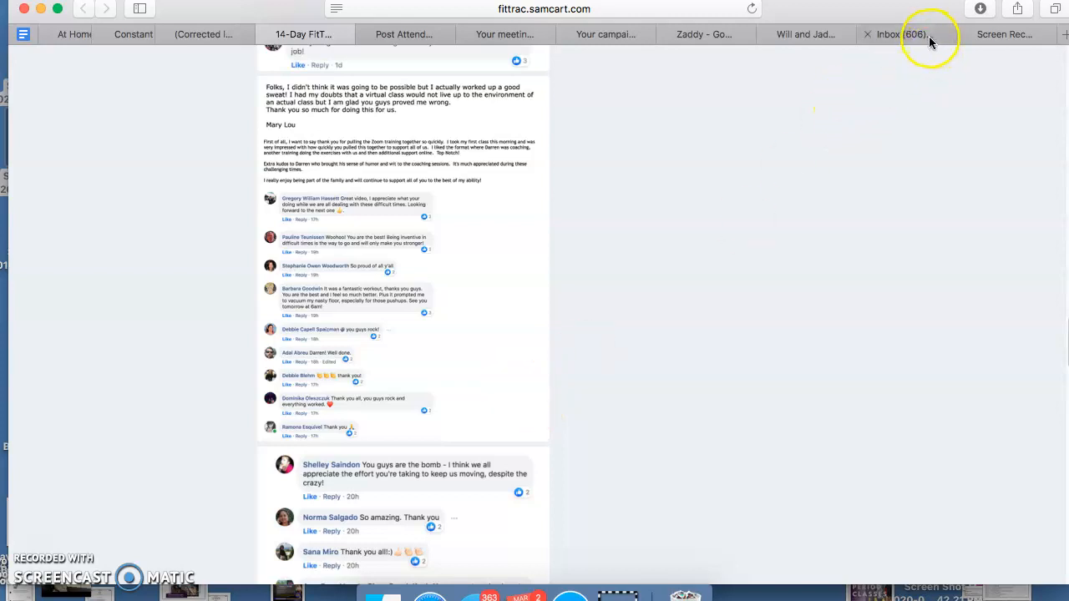
pyautogui.click(906, 34)
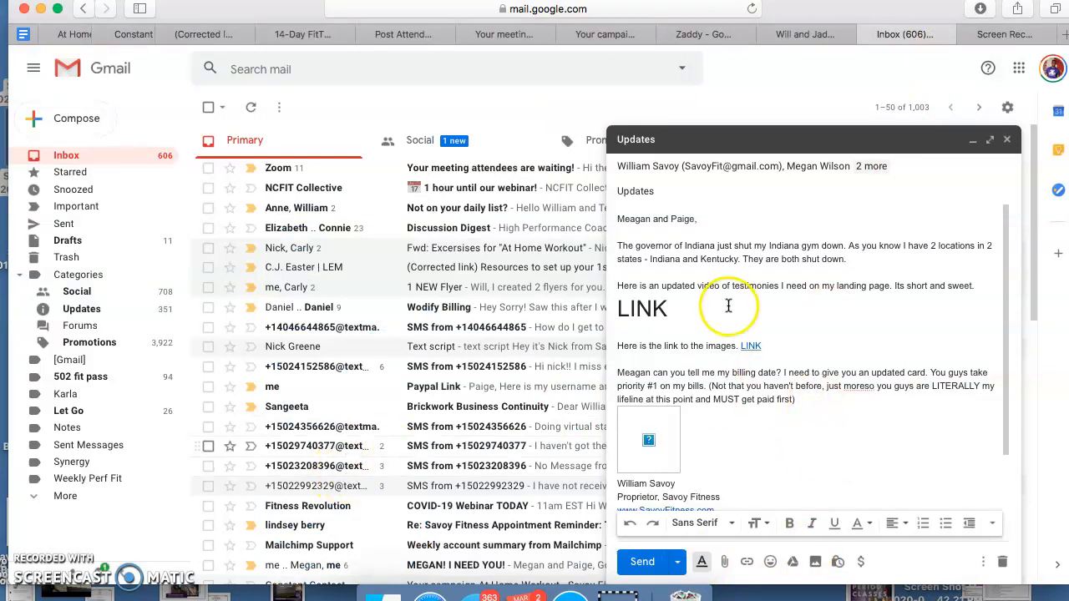
# Select the 'LINK' placeholder word in the Updates draft body
pyautogui.doubleClick(641, 307)
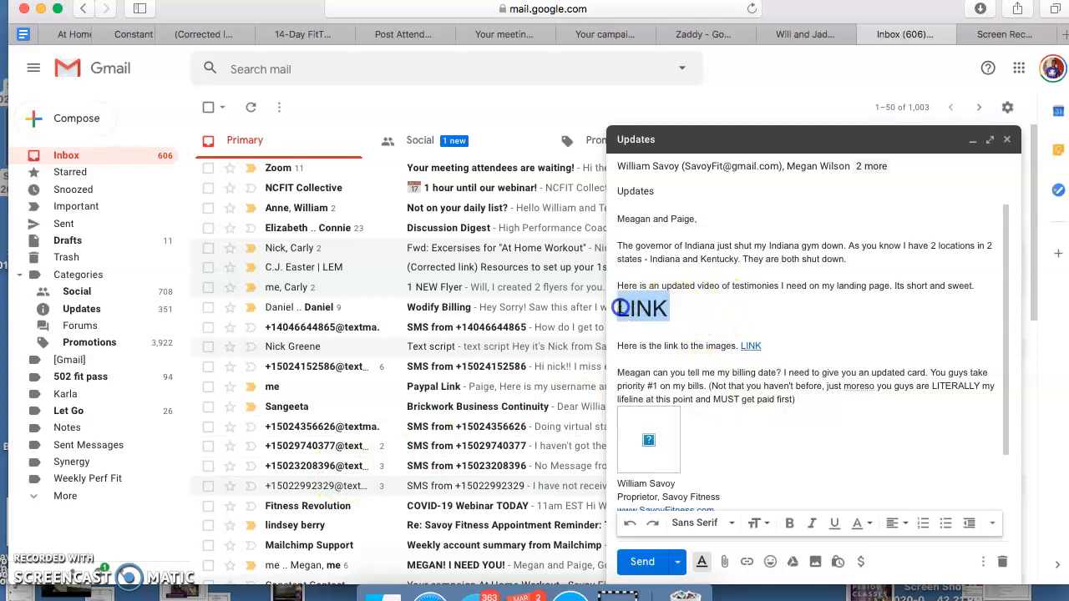